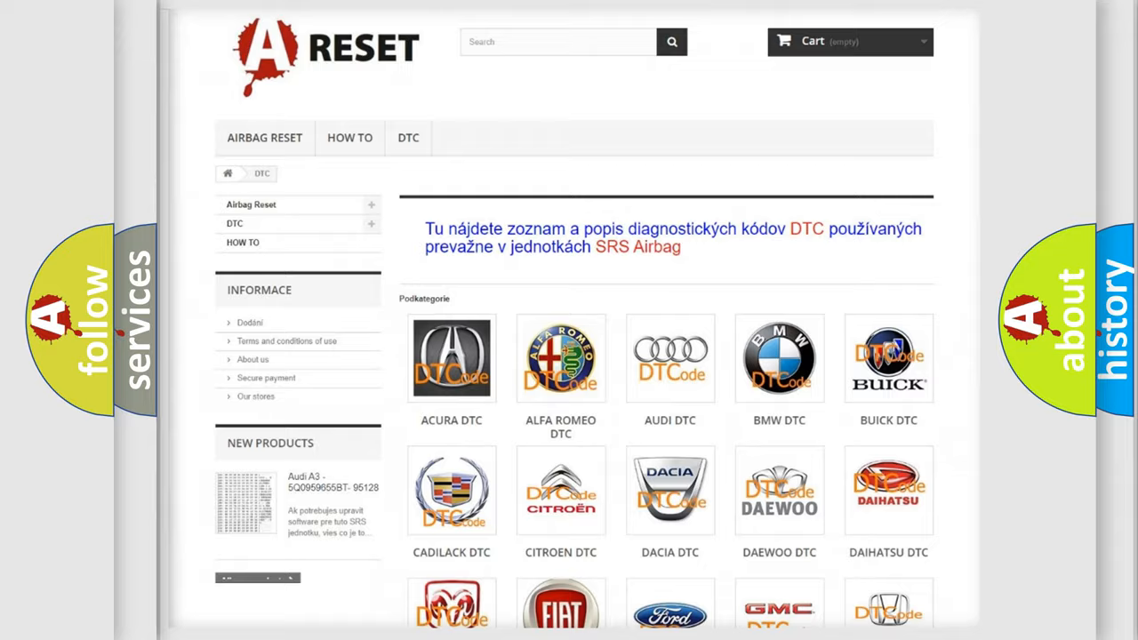
- Select Jeep from the DTC brand grid and browse its diagnostic code subcategories
{"action": "scroll", "scroll_direction": "down", "scroll_amount": 3}
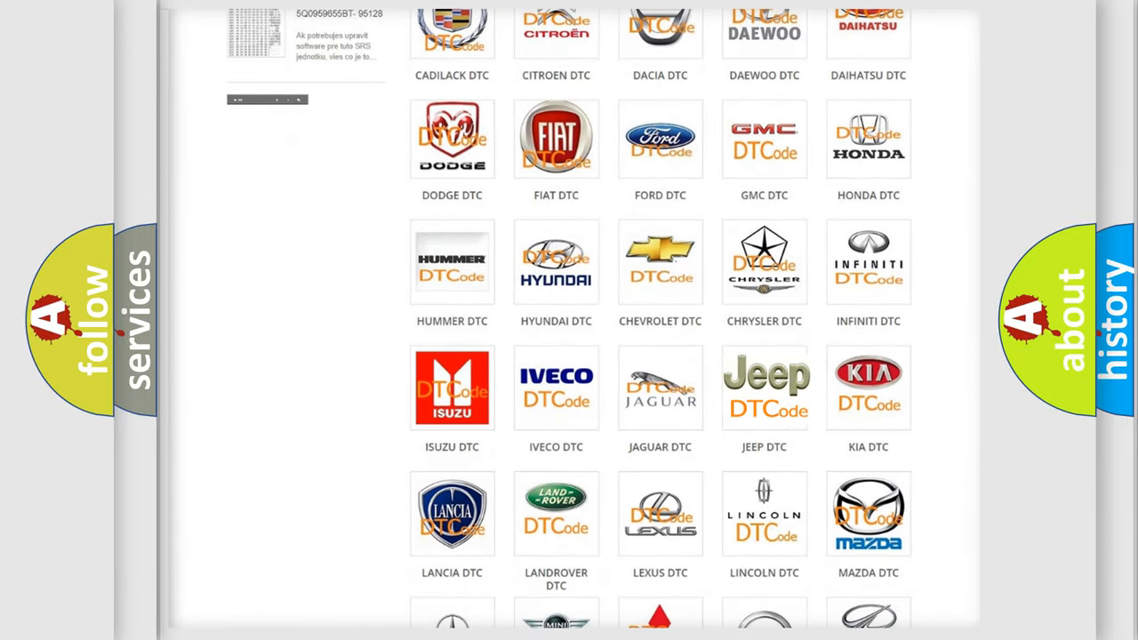
{"action": "left_click", "coordinate": [764, 388]}
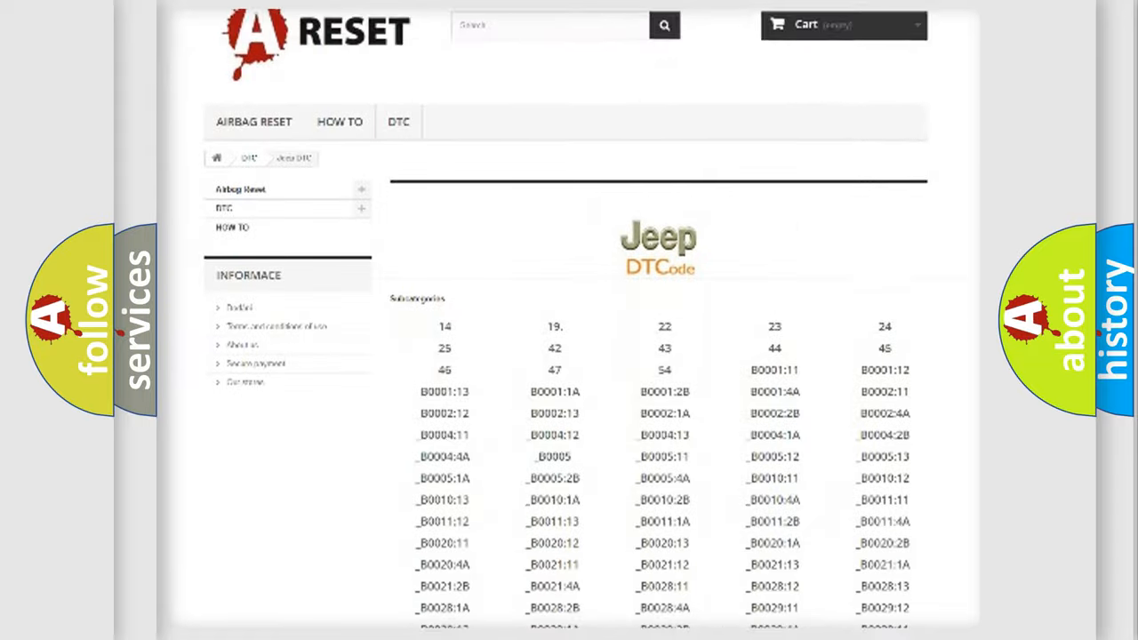
{"action": "scroll", "scroll_direction": "down", "scroll_amount": 3}
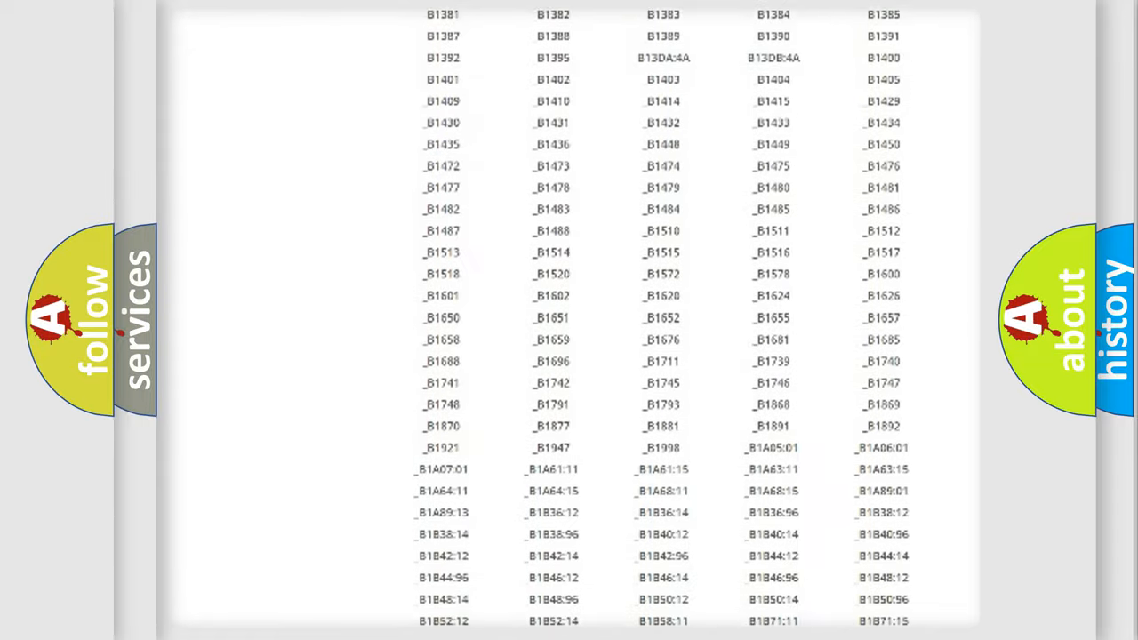